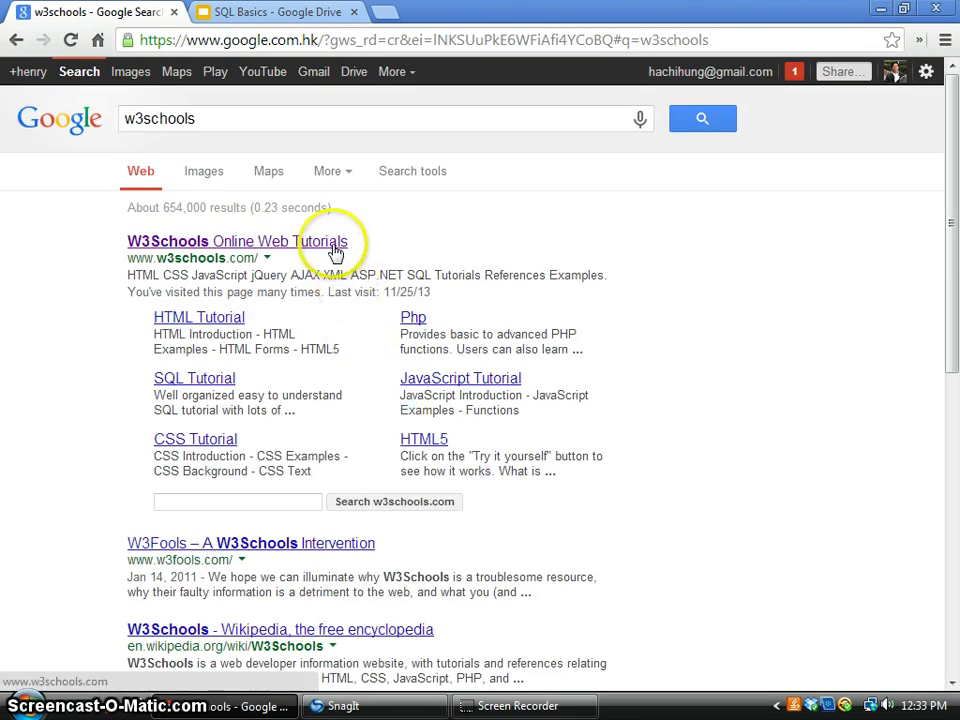
Go to the w3schools.com home page from the Google search results.
click(236, 240)
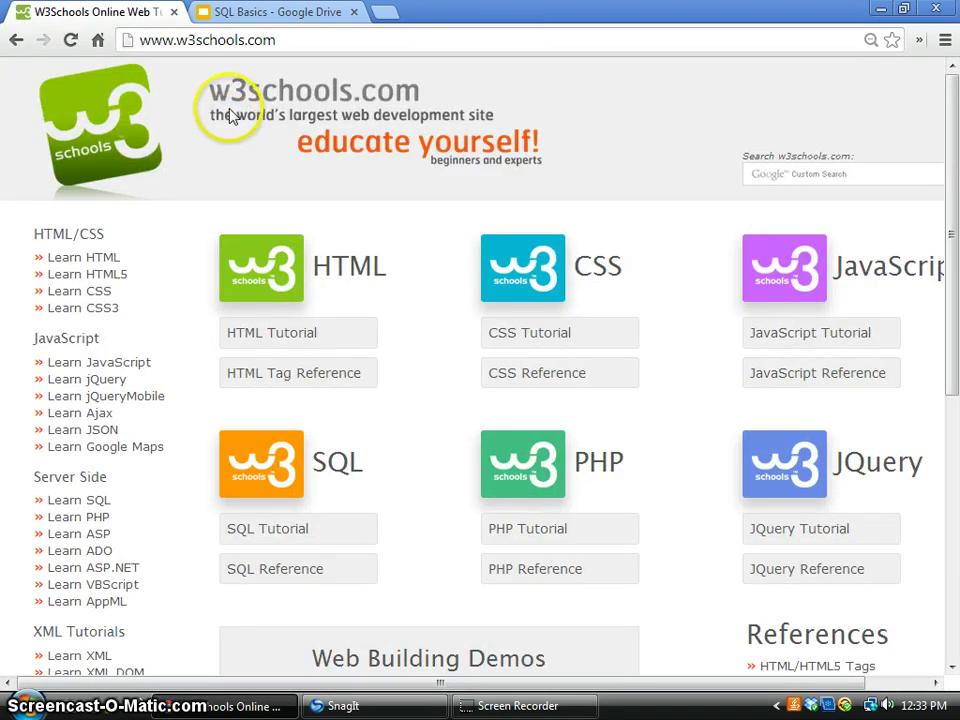
mouse_move(356, 196)
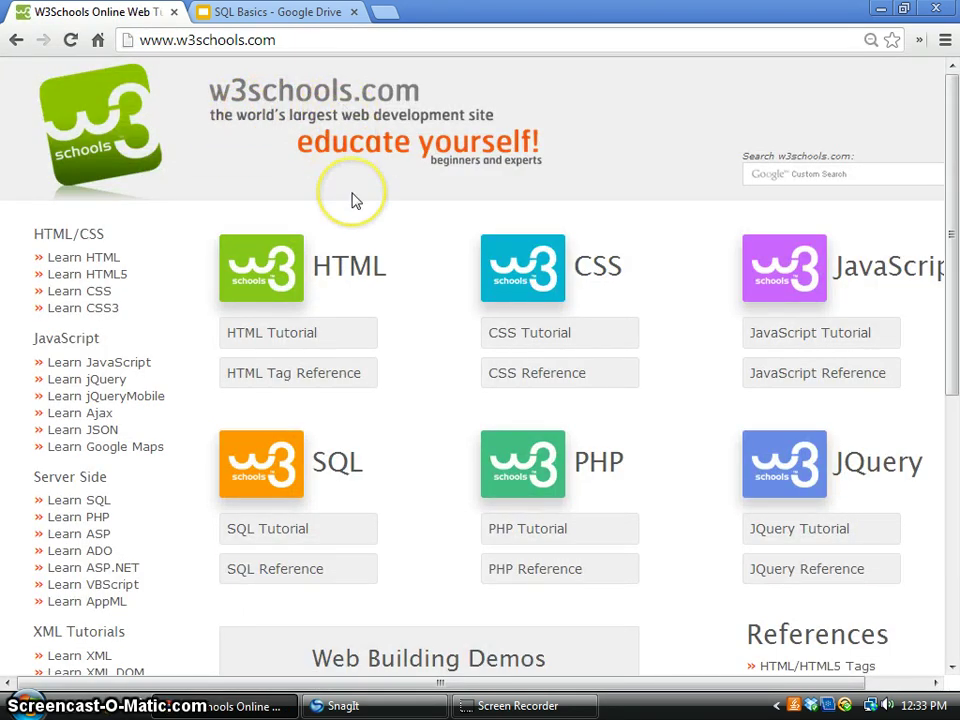
mouse_move(356, 198)
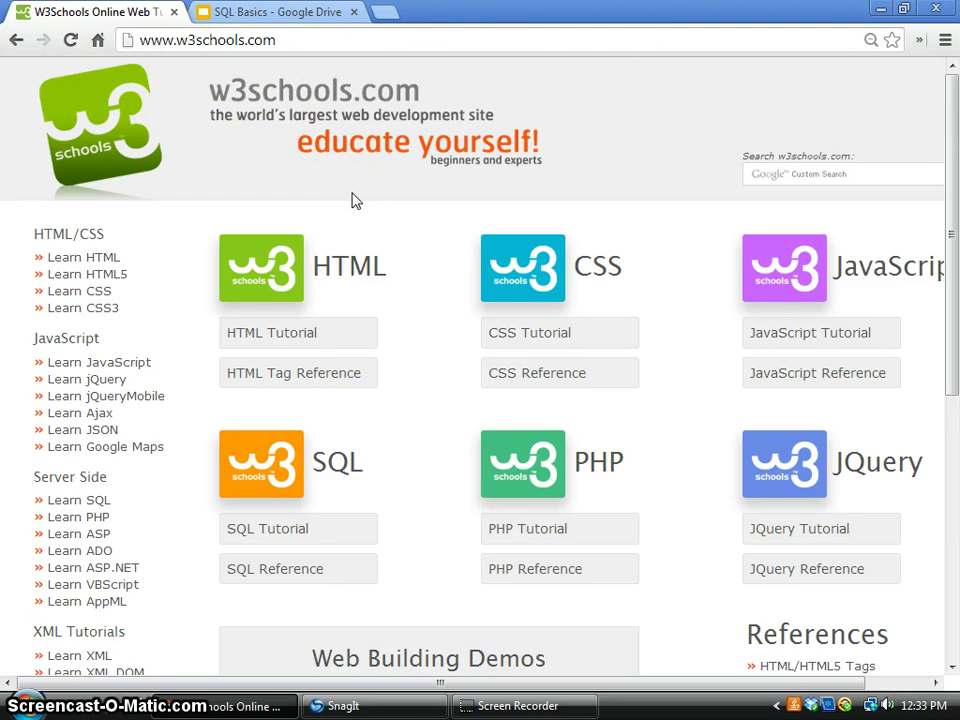
mouse_move(108, 272)
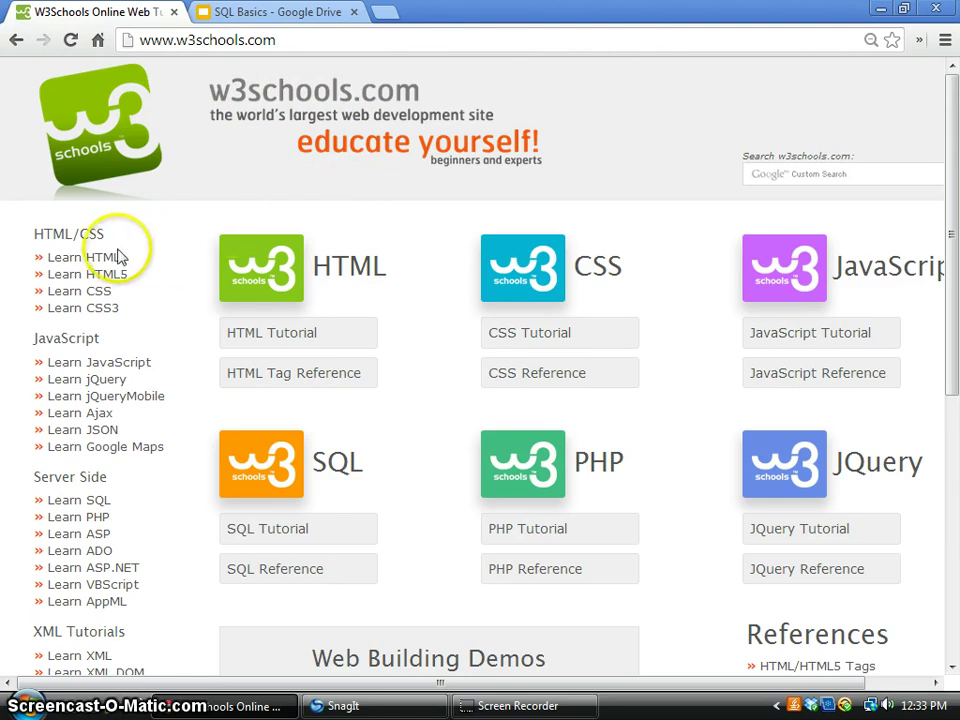
mouse_move(98, 508)
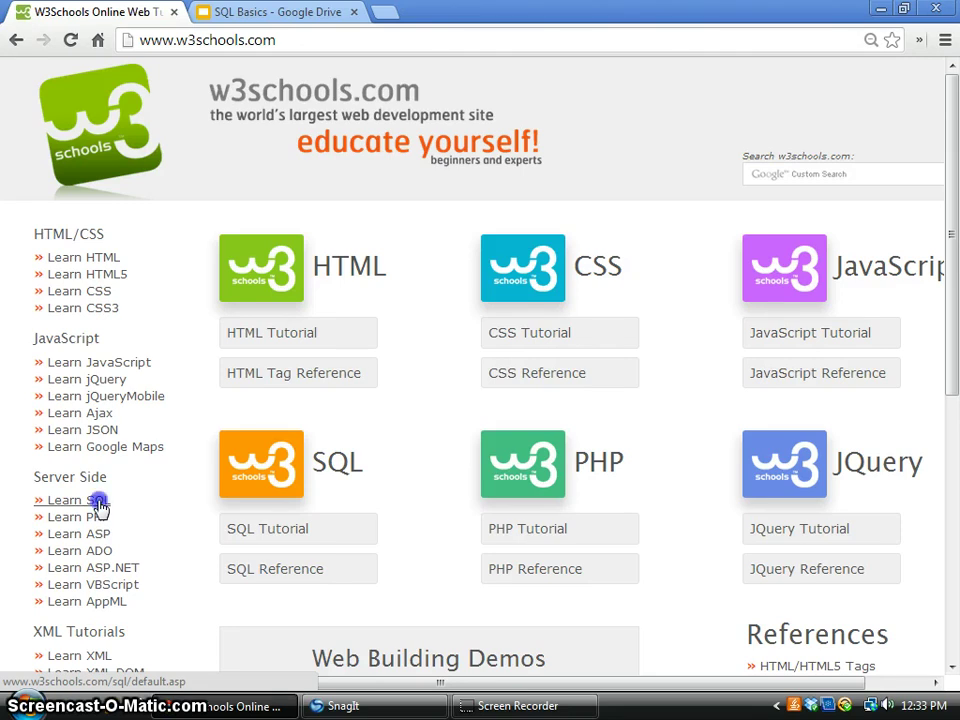
Enter the SQL Tutorial via 'Learn SQL' and reach the sample SELECT query.
click(76, 500)
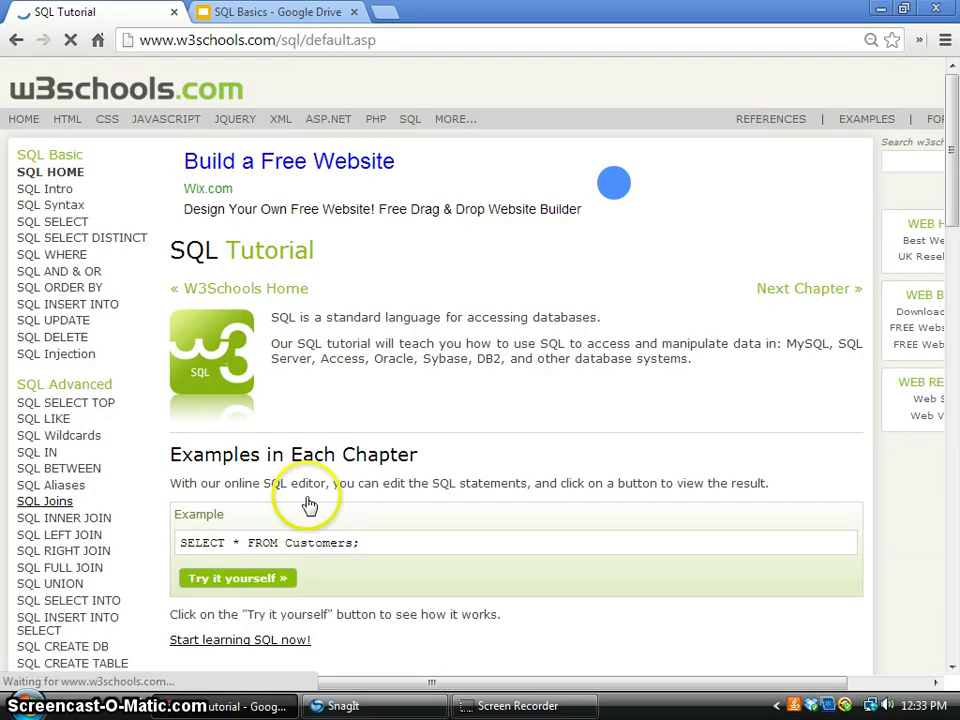
scroll(down, 3)
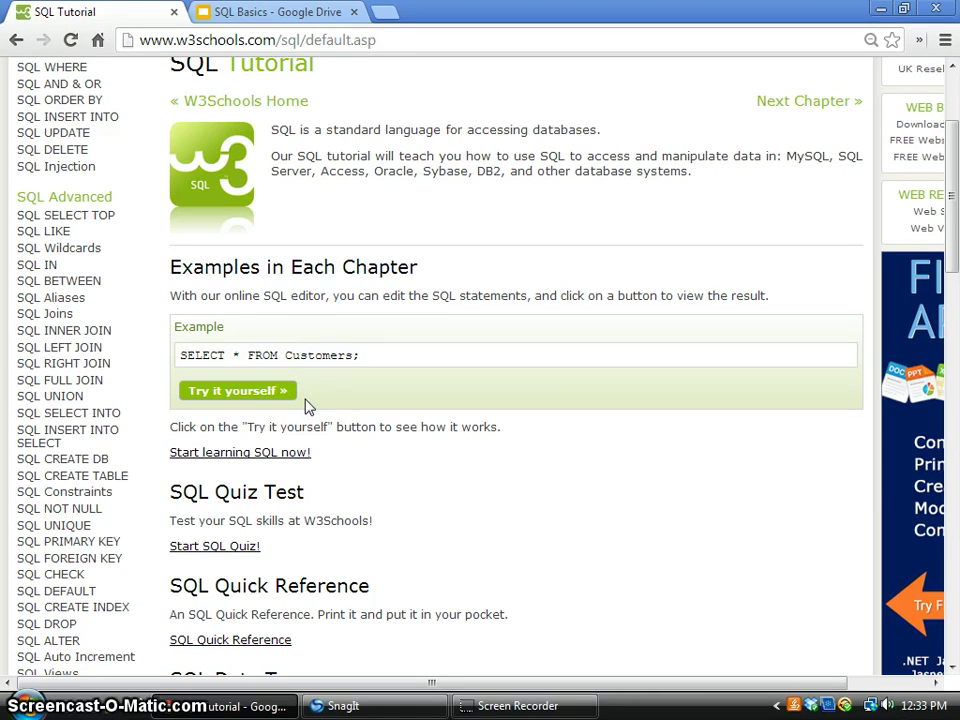
mouse_move(252, 396)
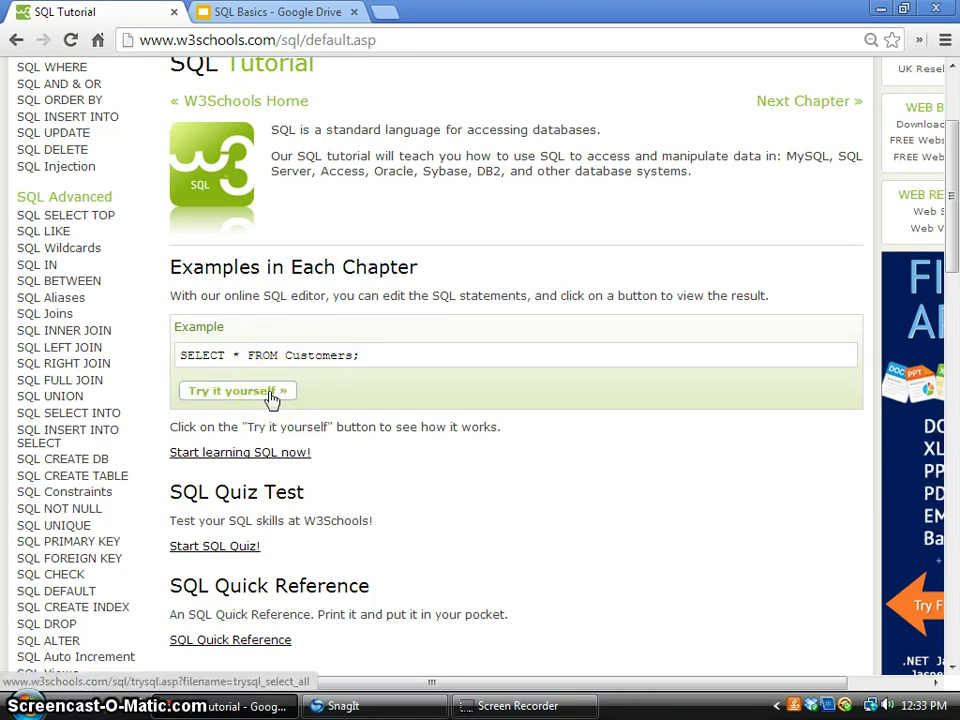
Launch the SQL Tryit Editor loaded with SELECT * FROM Customers; via 'Try it yourself'.
click(236, 390)
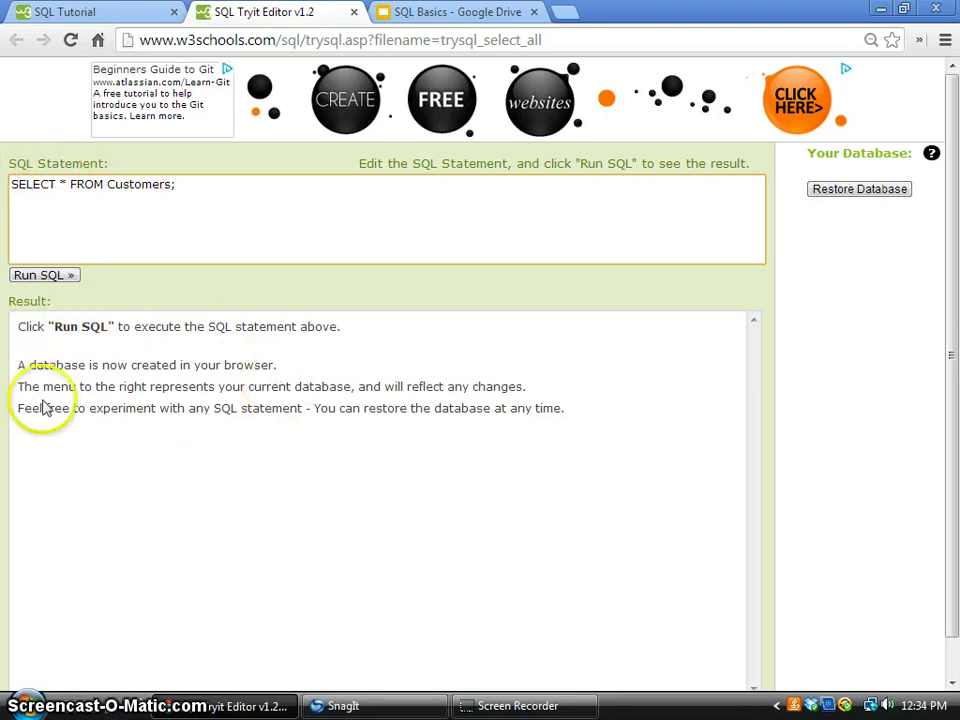
mouse_move(110, 292)
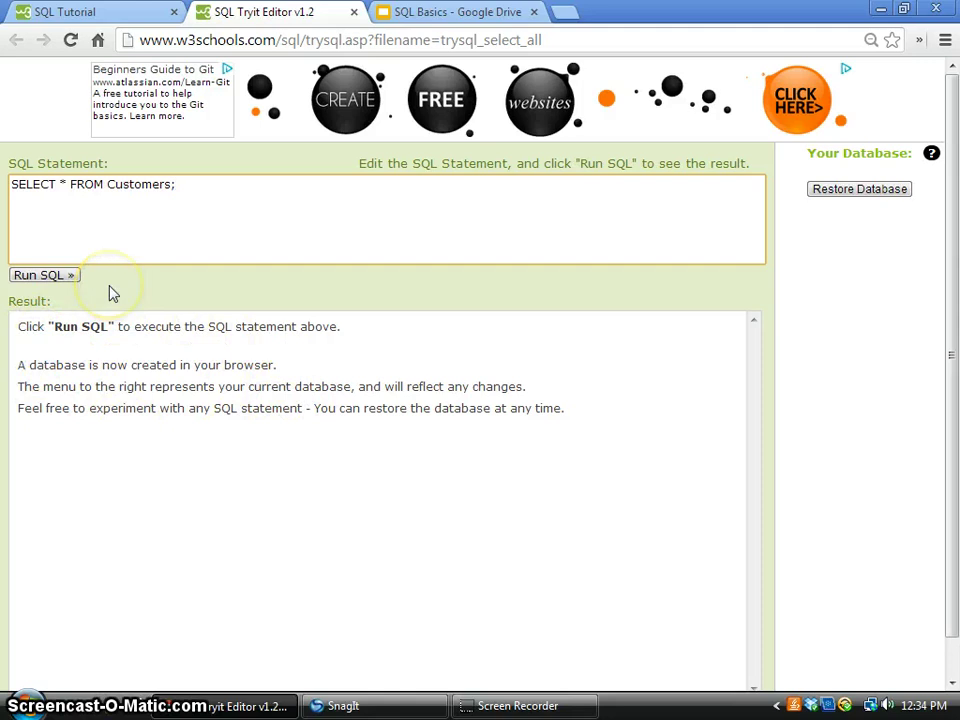